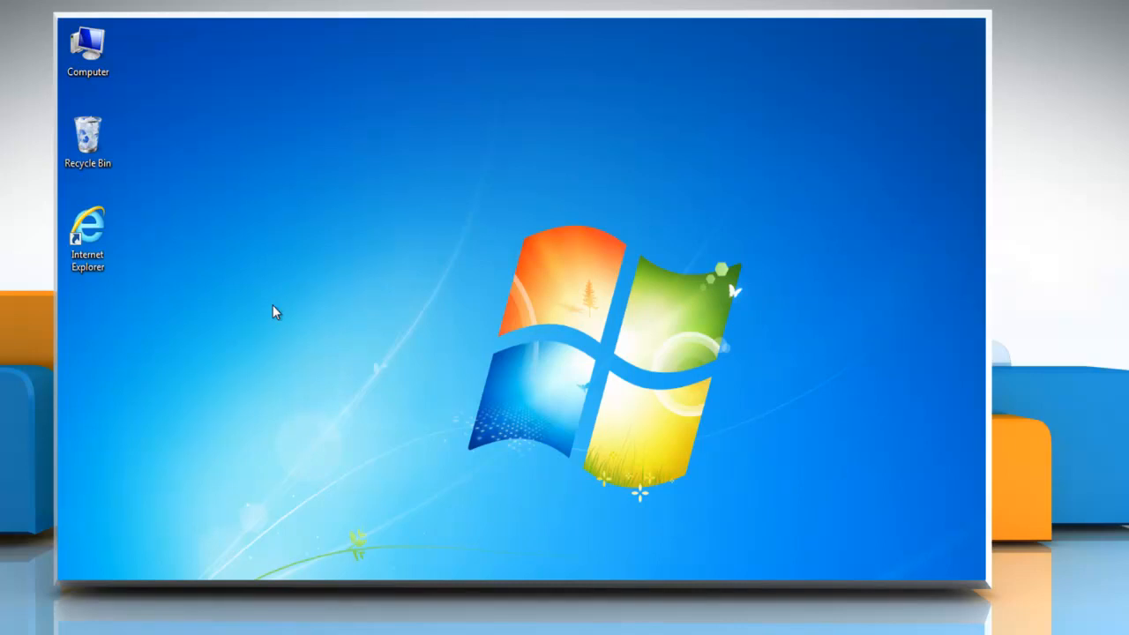
Step: Show the context menu of the Internet Explorer desktop shortcut
right_click(88, 229)
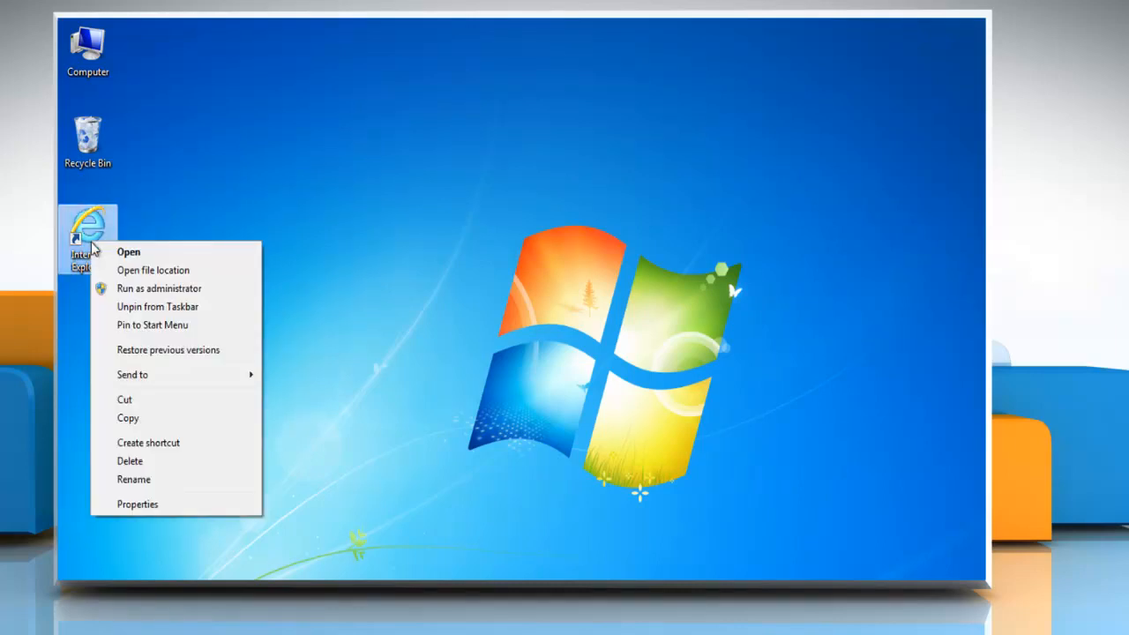
left_click(129, 250)
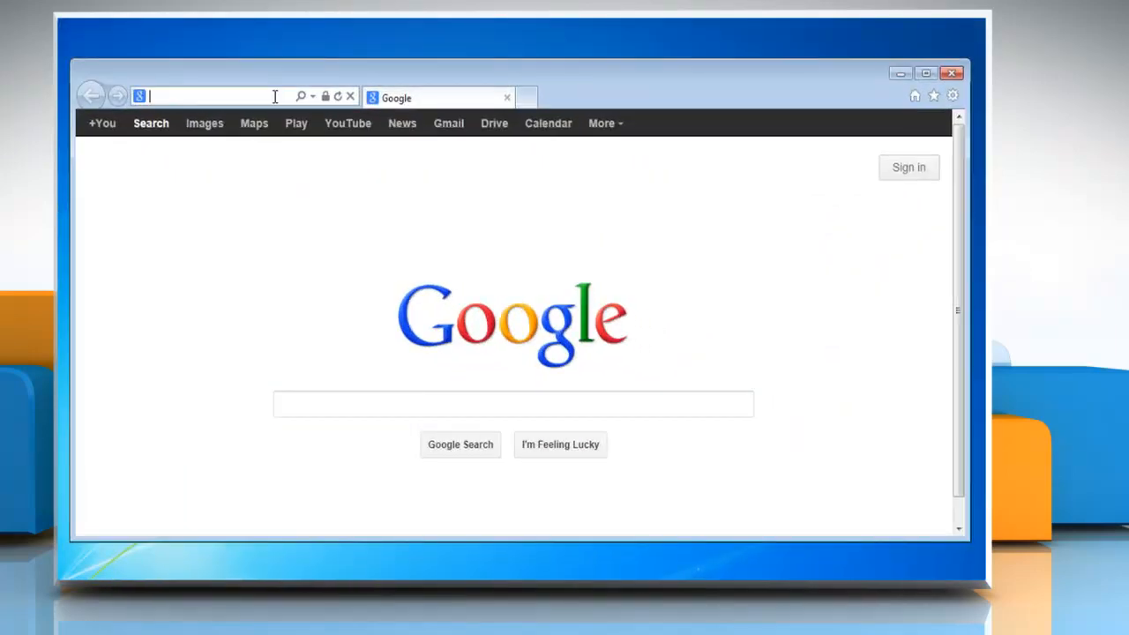
type("plus.google.com/")
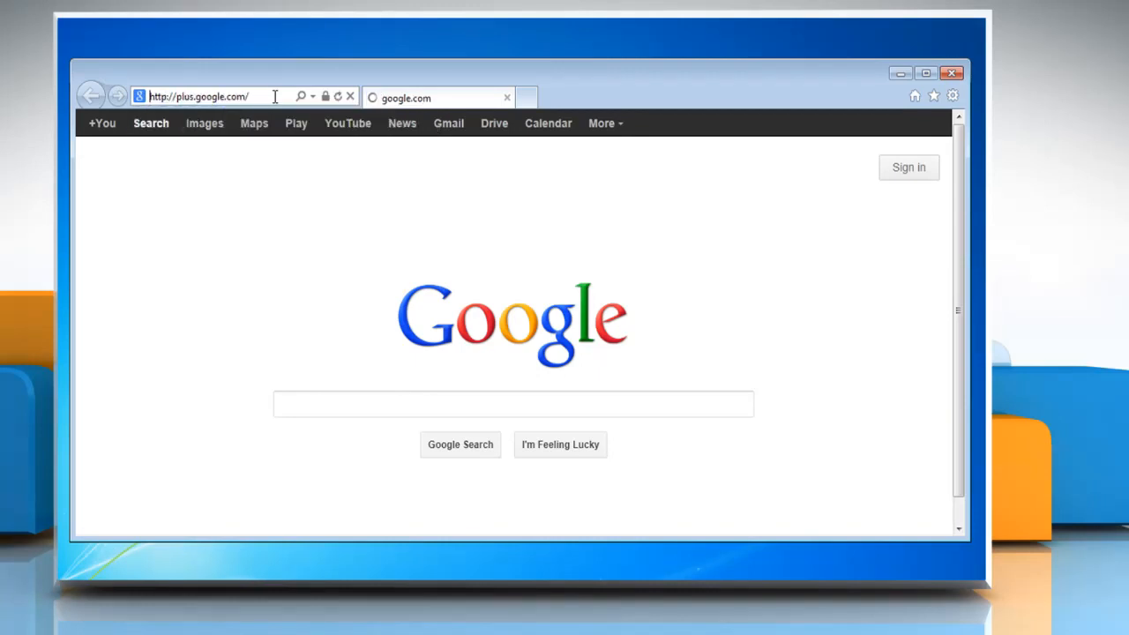
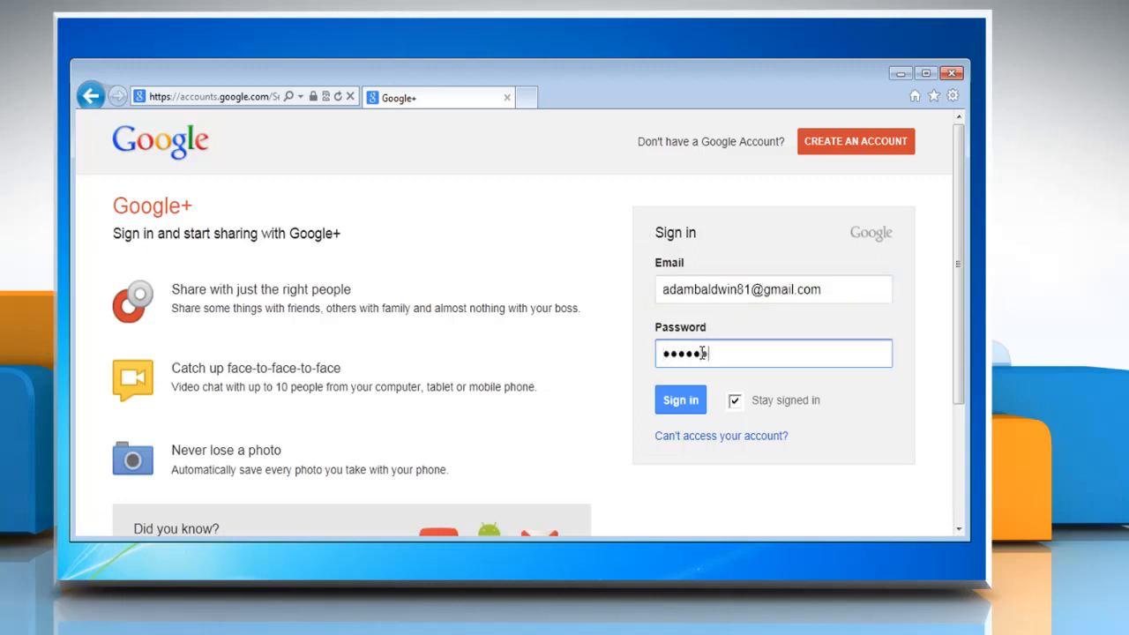
Step: Sign in, then go through Photos > Albums to the Profile photos album
left_click(681, 398)
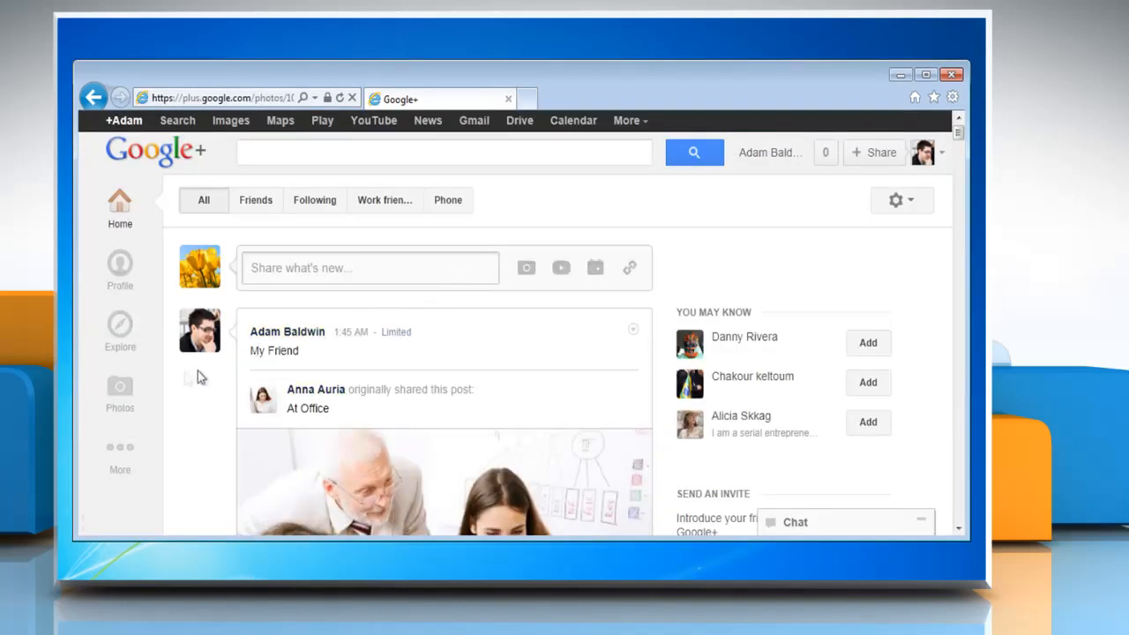
left_click(120, 395)
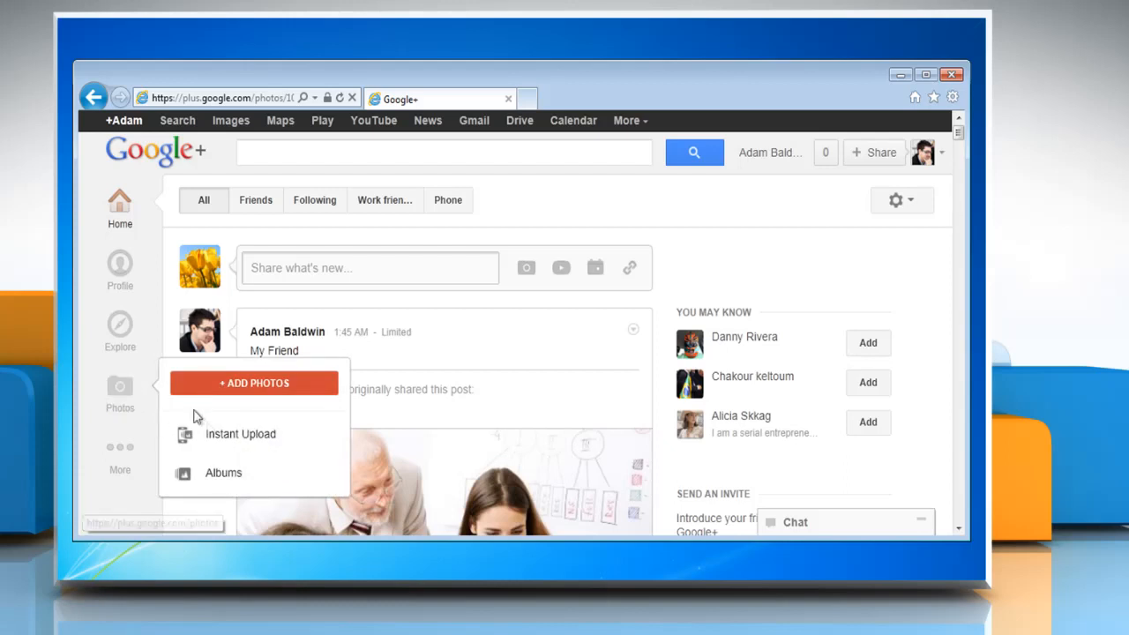
left_click(222, 473)
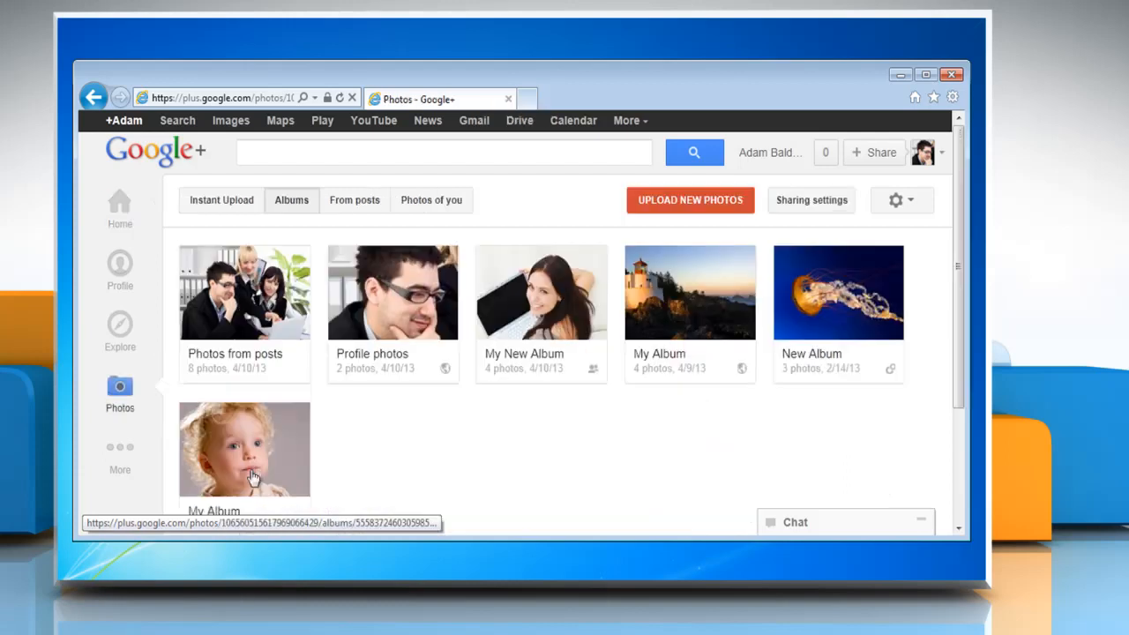
mouse_move(402, 293)
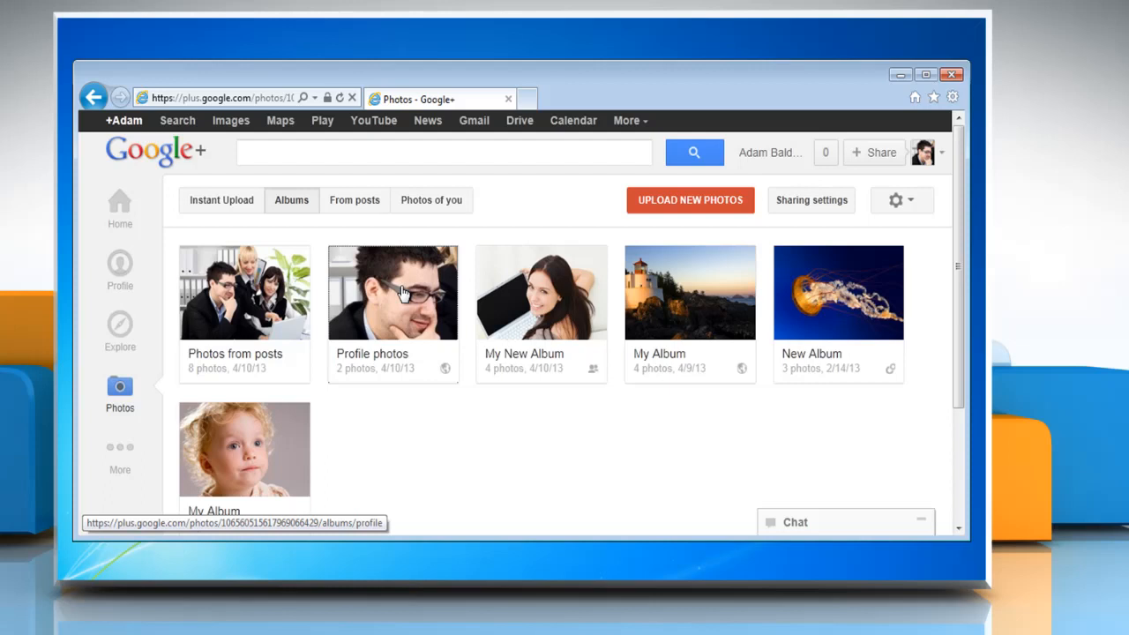
left_click(392, 292)
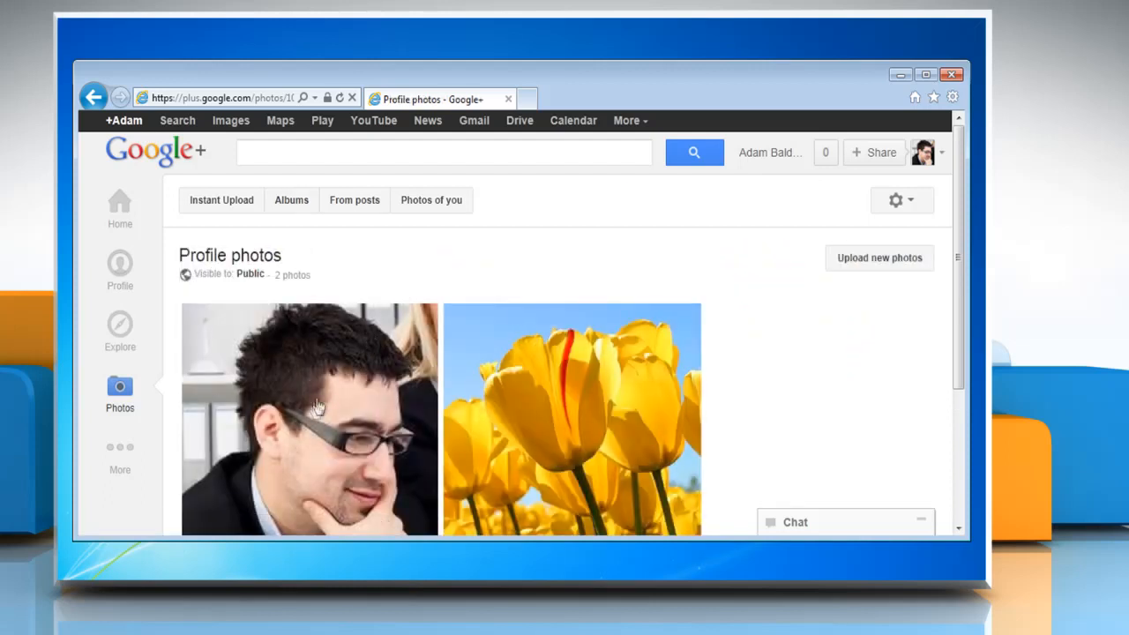
Step: View the photo of the man in glasses and request Download full size from its Options
left_click(309, 419)
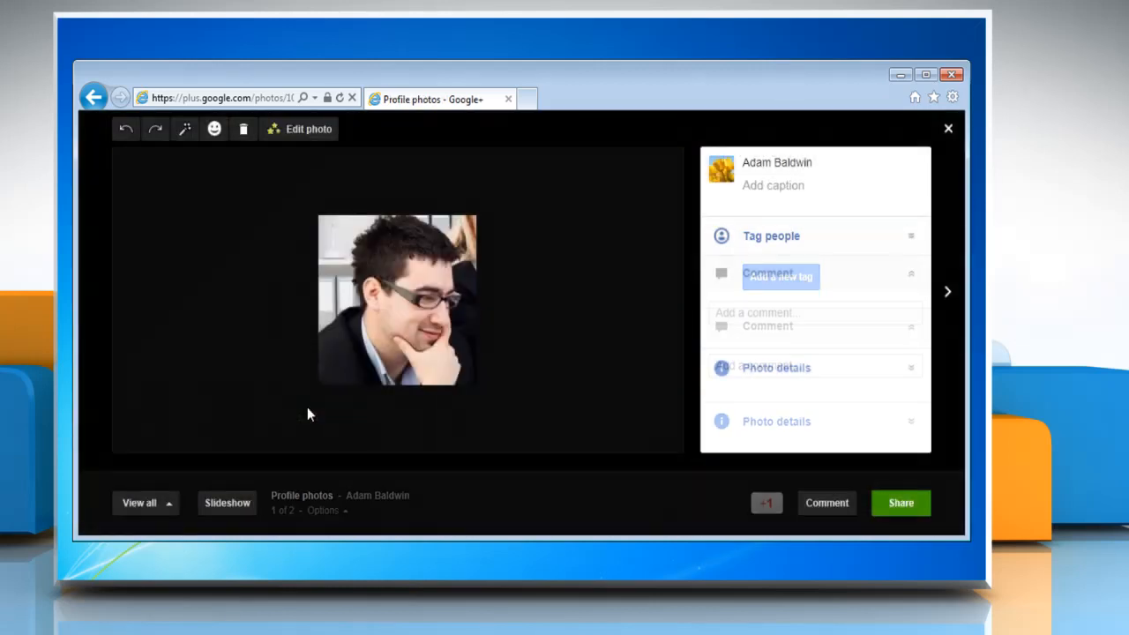
left_click(323, 509)
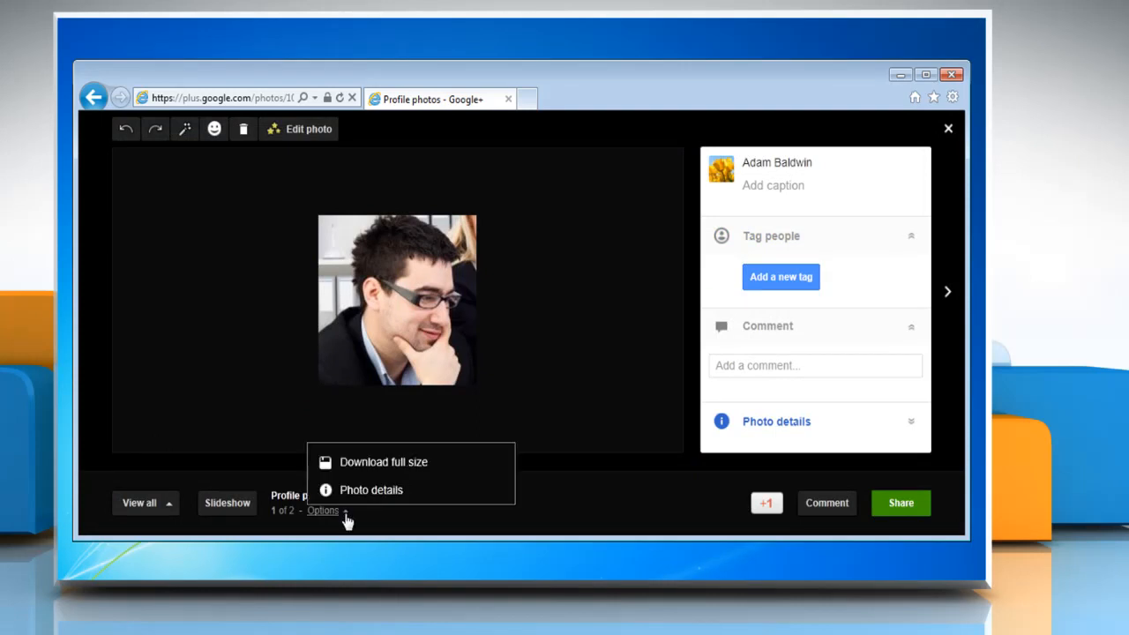
mouse_move(384, 462)
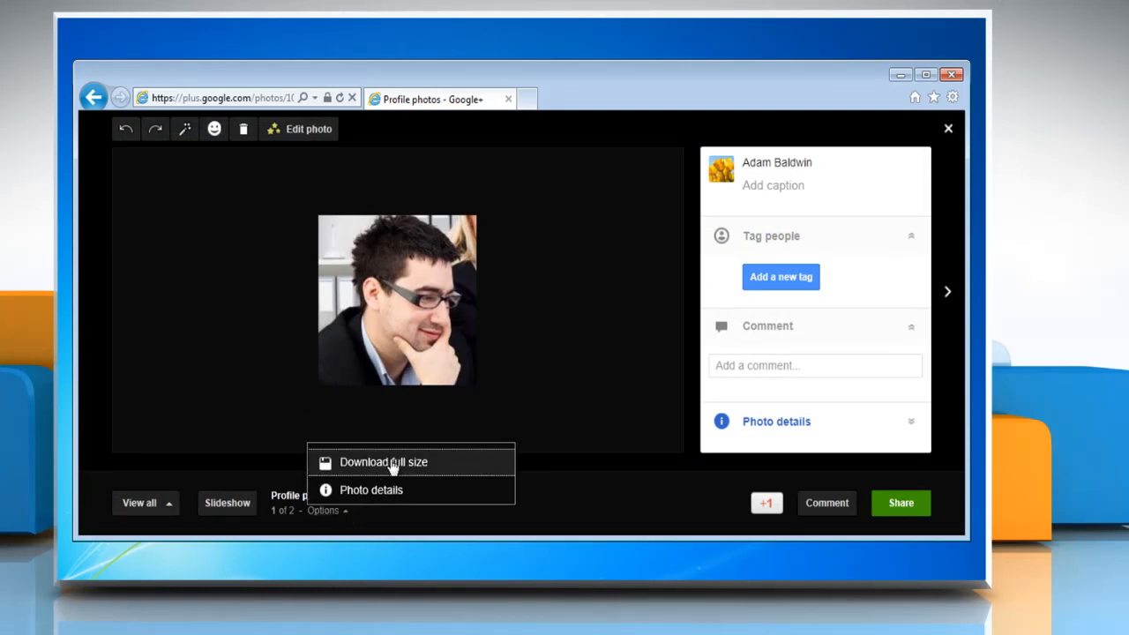
left_click(383, 462)
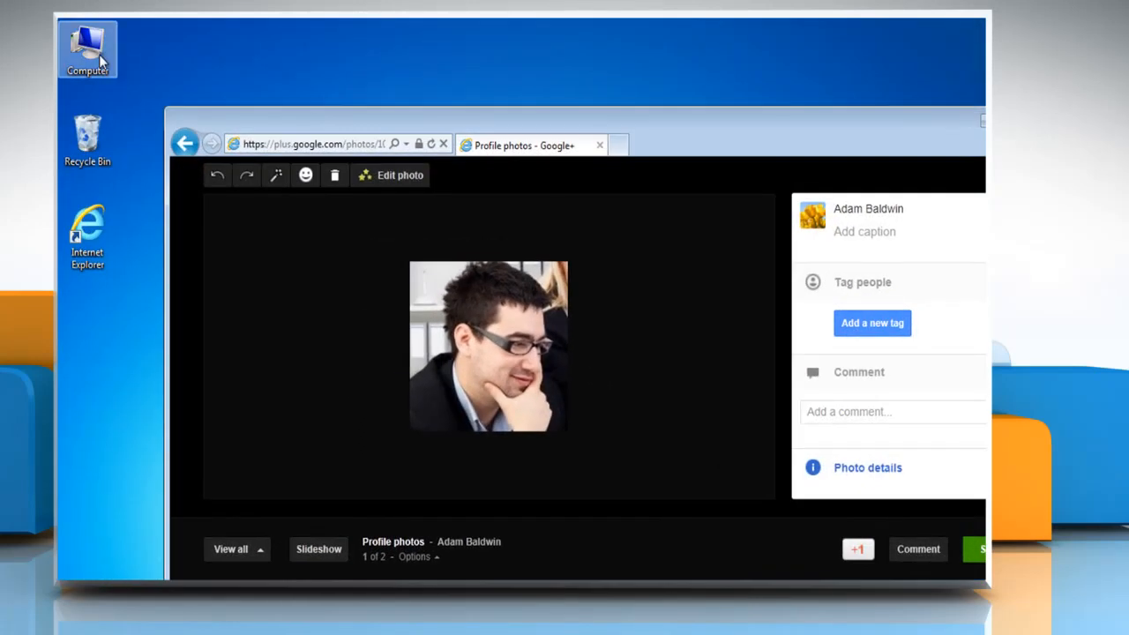
Step: From Computer, go to Downloads and open image 011 in Windows Photo Viewer
double_click(88, 49)
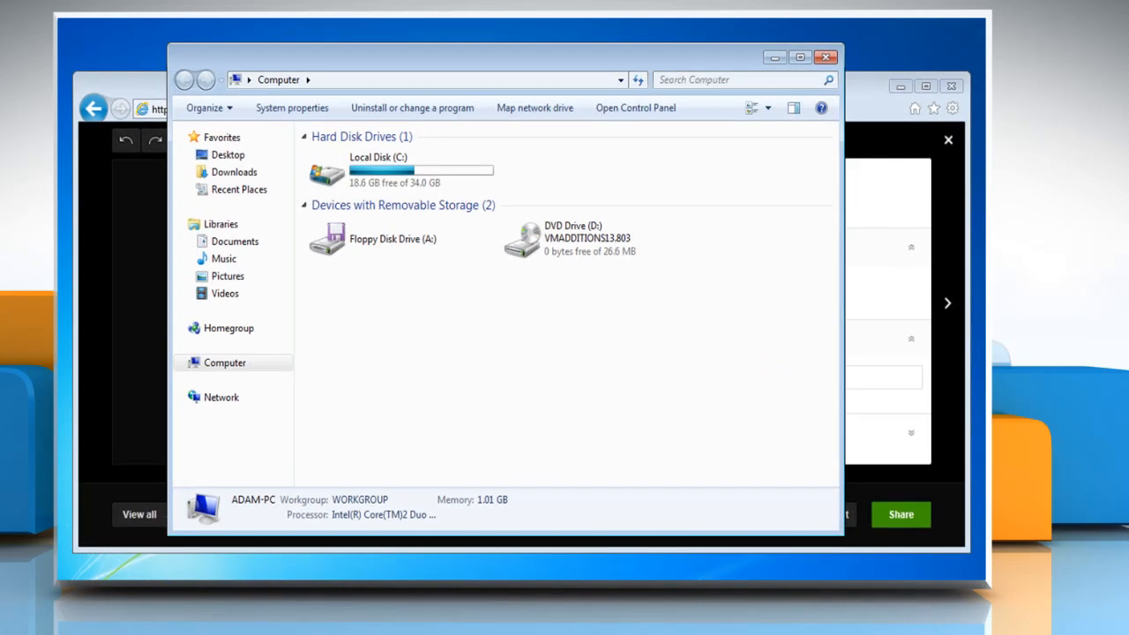
left_click(233, 173)
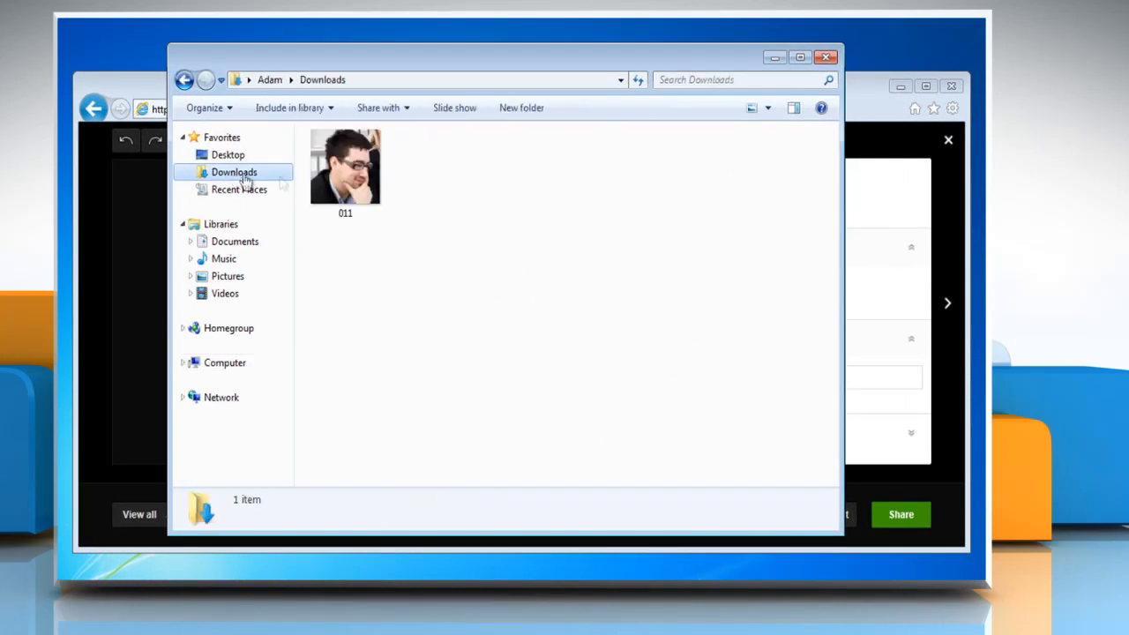
double_click(346, 165)
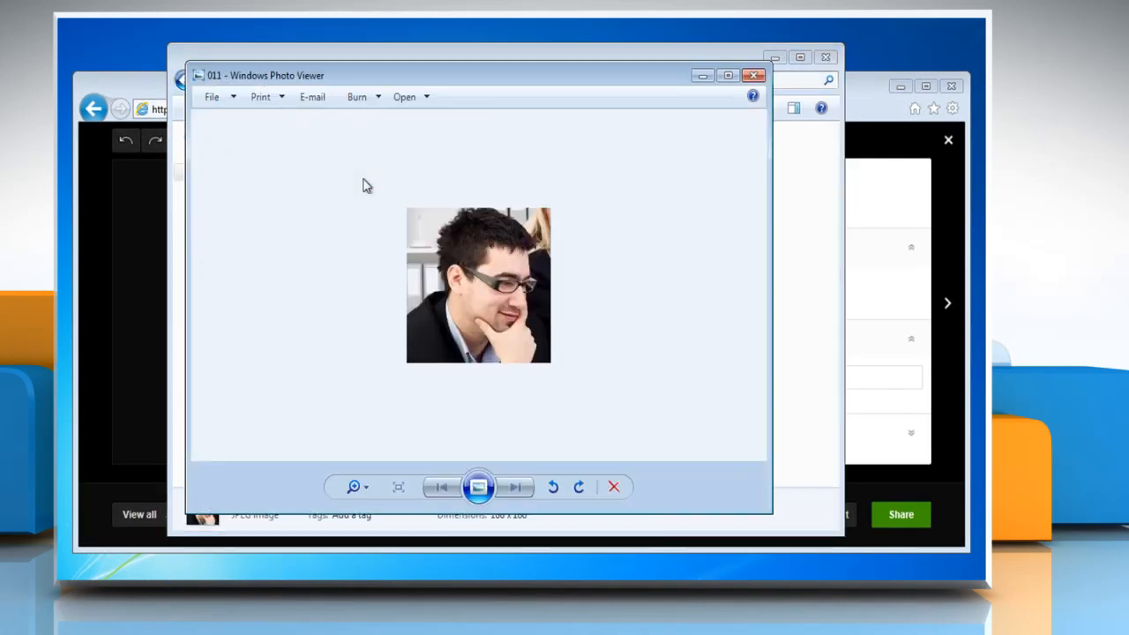